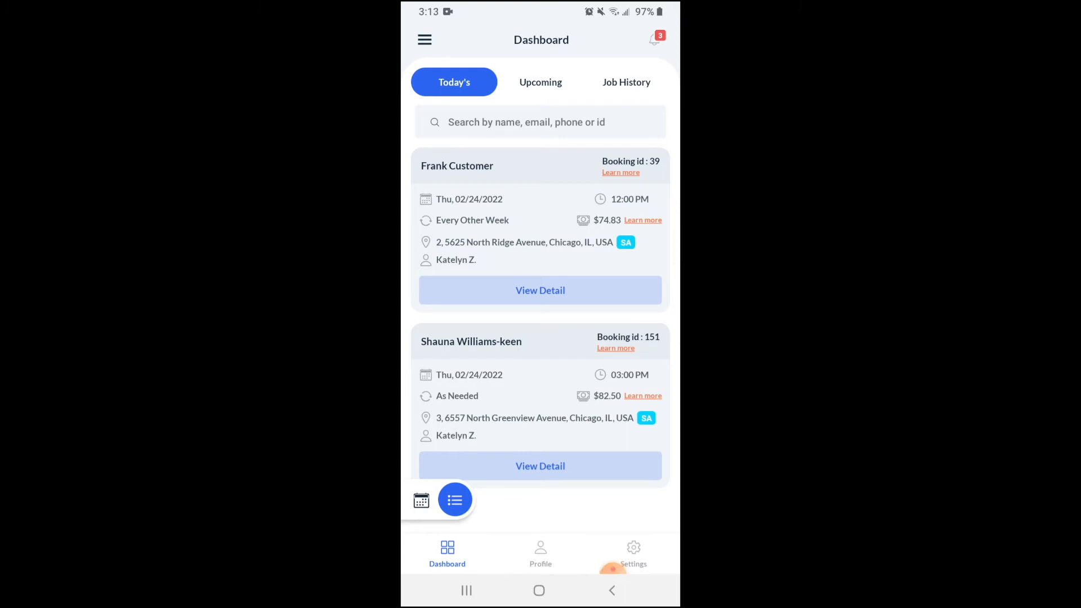
click(425, 39)
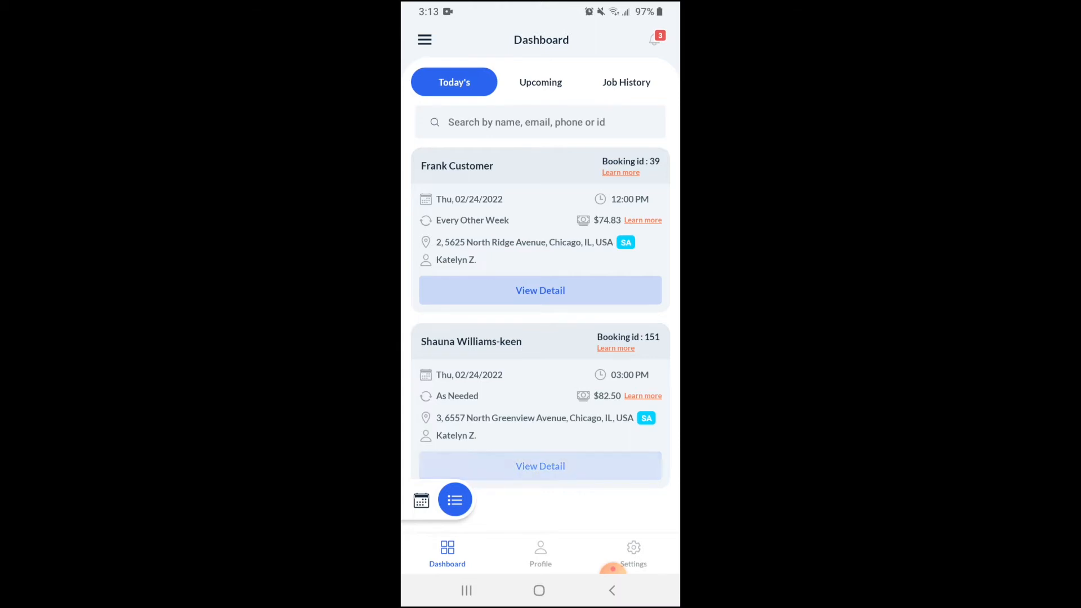
click(539, 290)
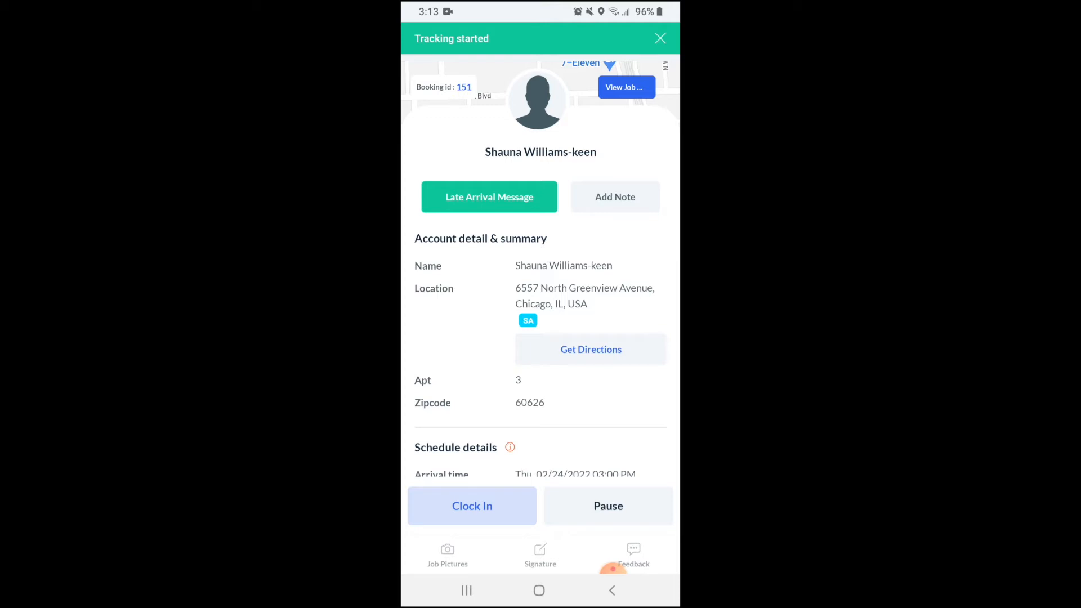
Clock in to booking 151 and confirm, starting its job time tracking.
click(658, 38)
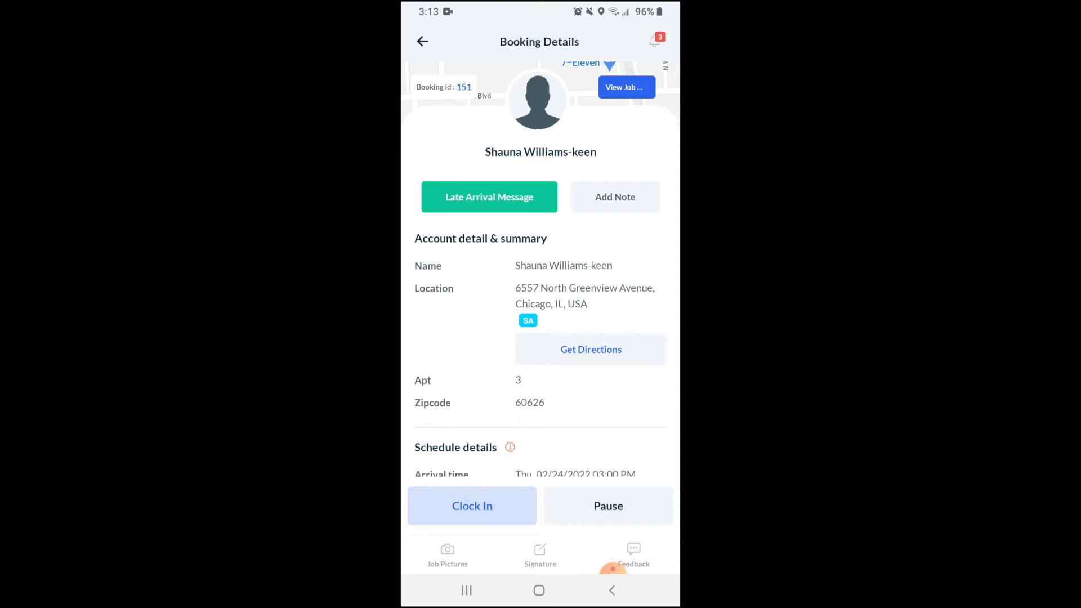
click(472, 505)
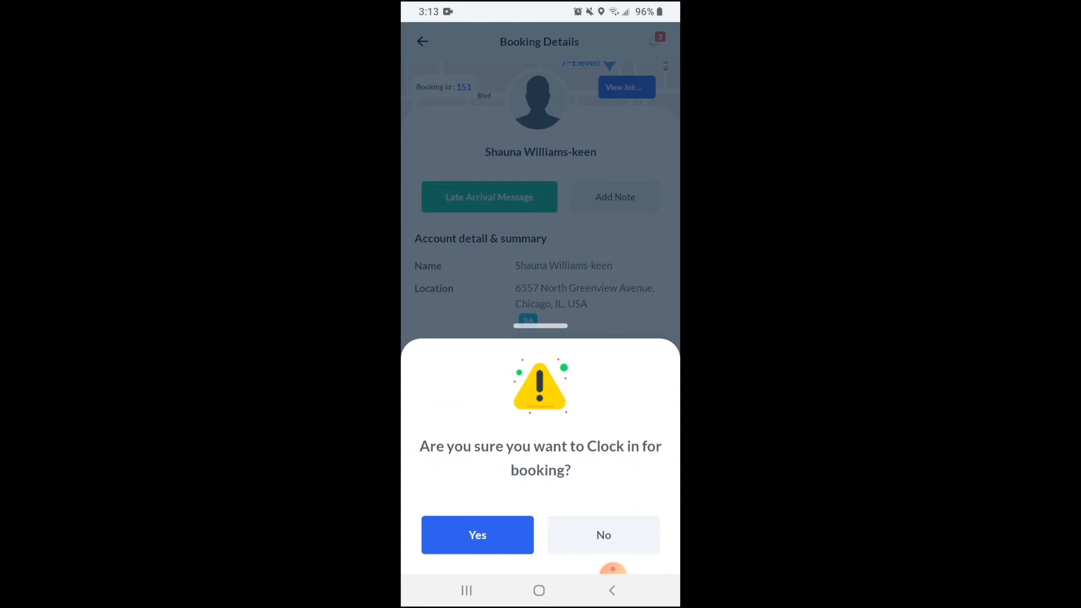
click(478, 533)
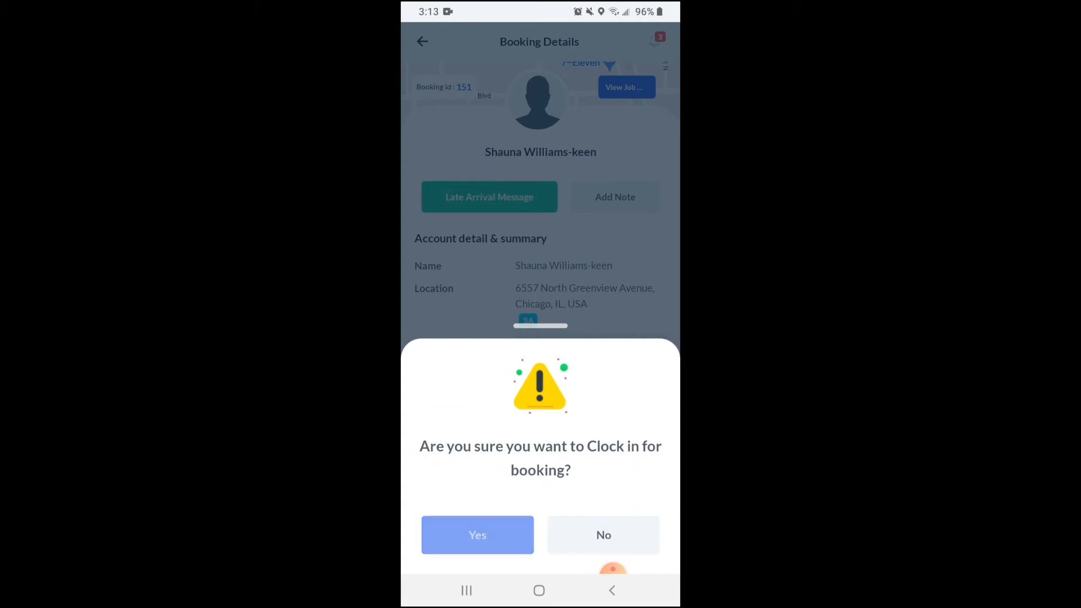
click(478, 533)
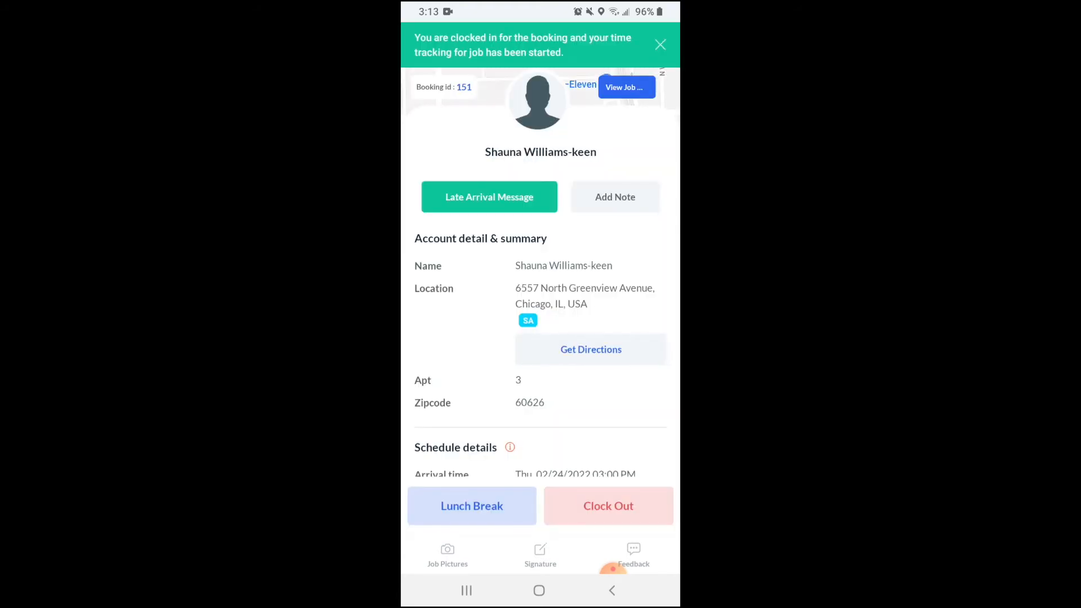
Start a lunch break on booking 151, then resume work while staying clocked in.
click(659, 44)
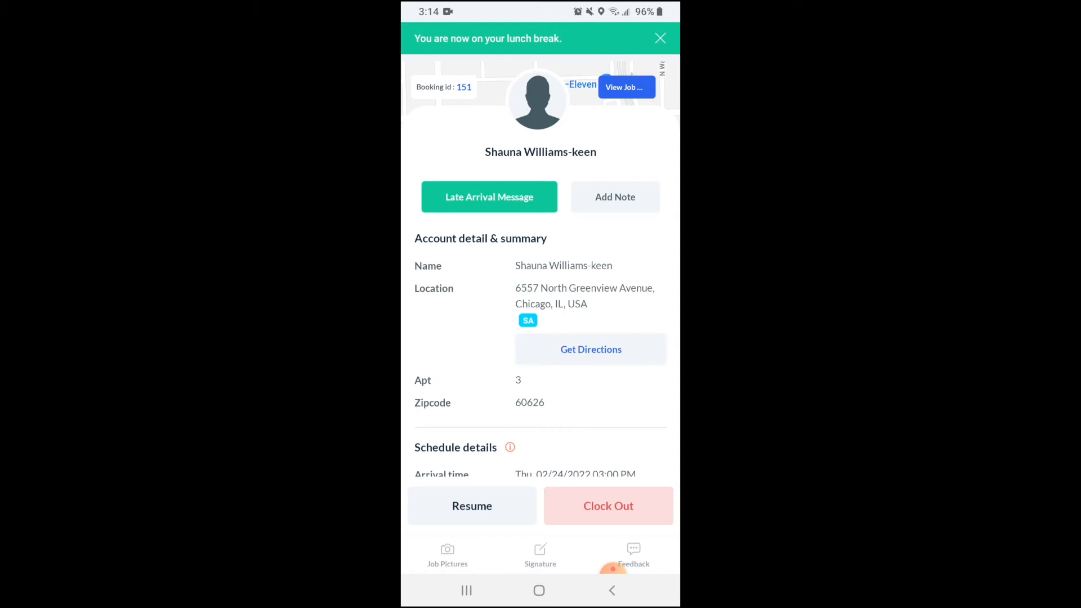
click(660, 38)
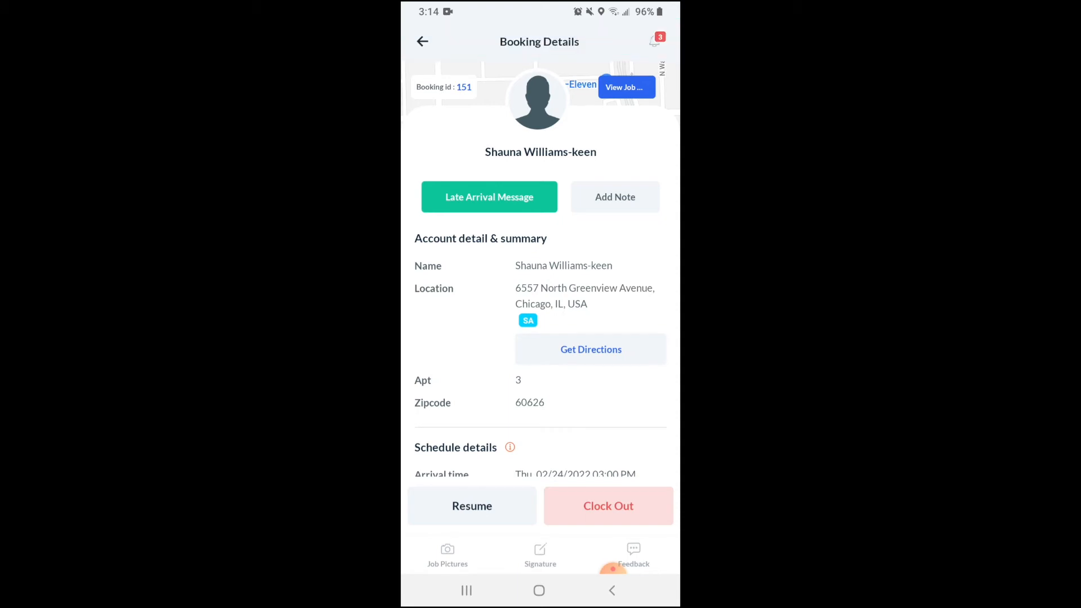
click(472, 506)
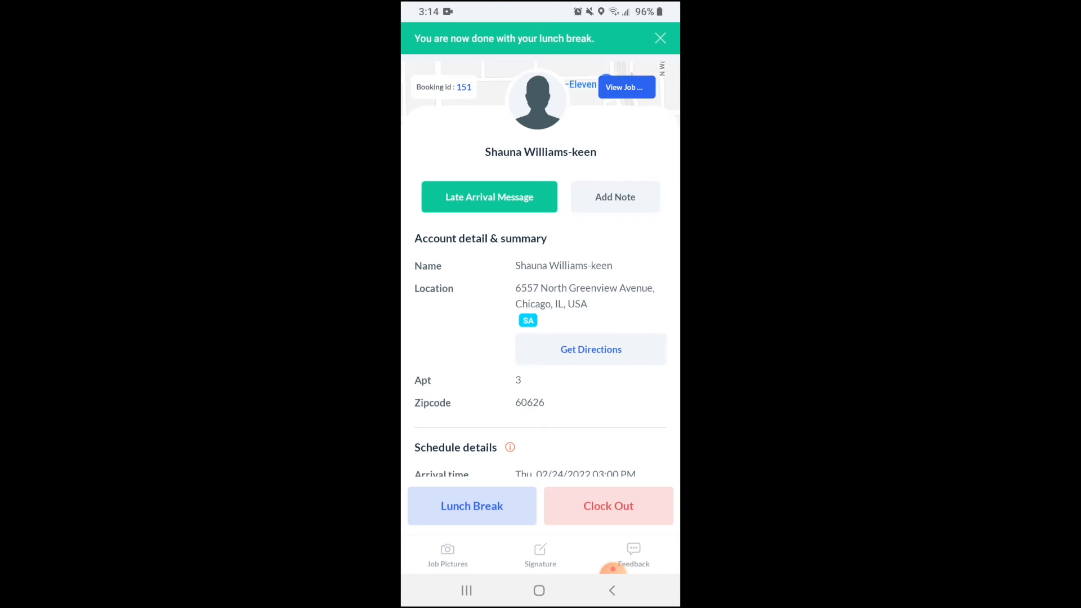
click(659, 38)
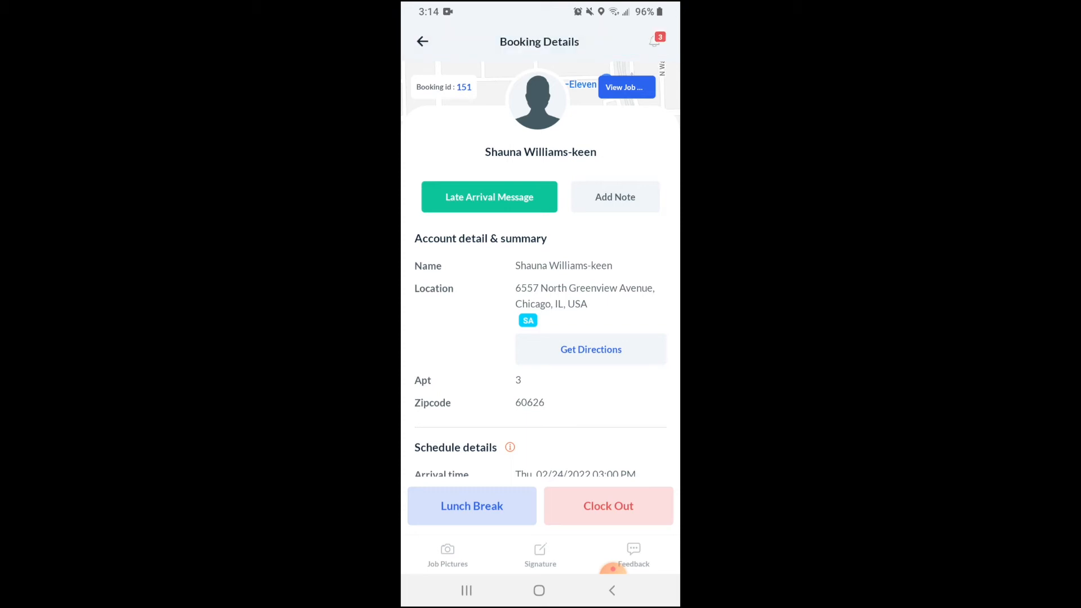
Clock out of booking 151 with travel time 1 hour and reported time 2 hours, then update.
click(607, 505)
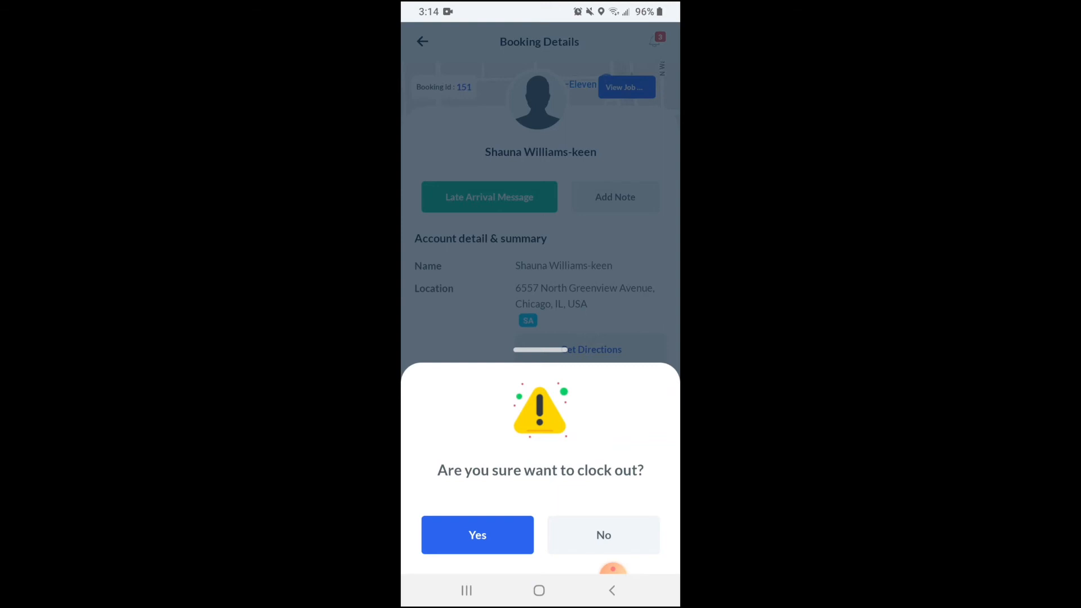
click(478, 535)
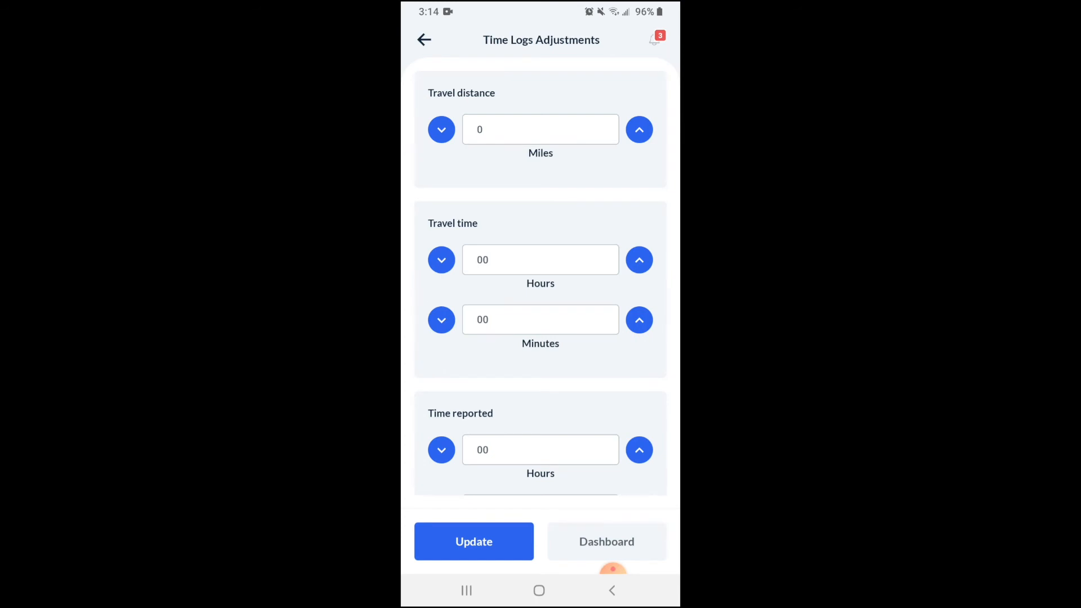
click(639, 128)
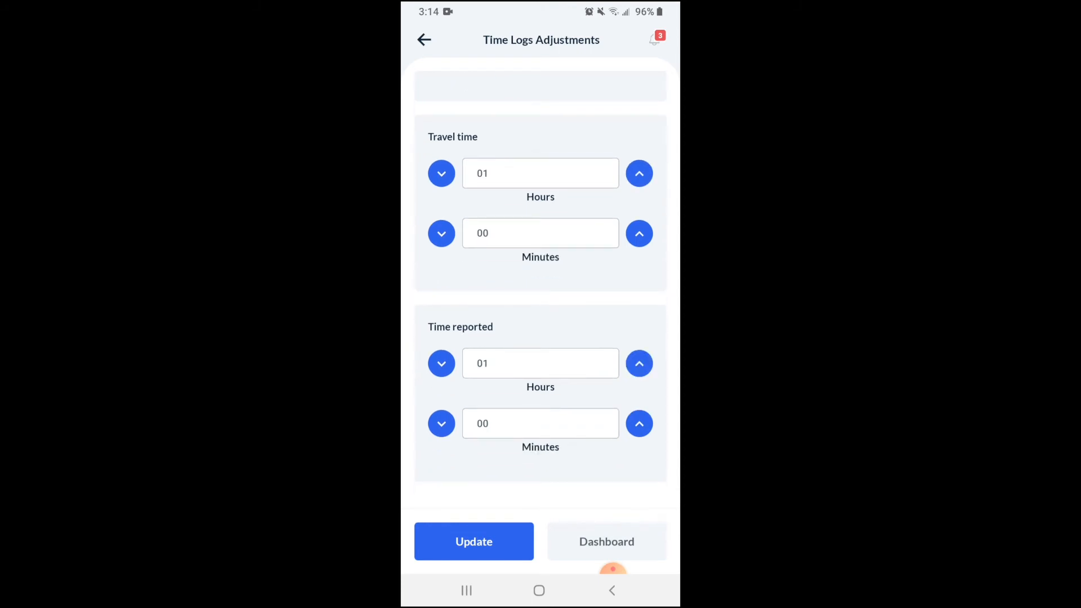
click(638, 364)
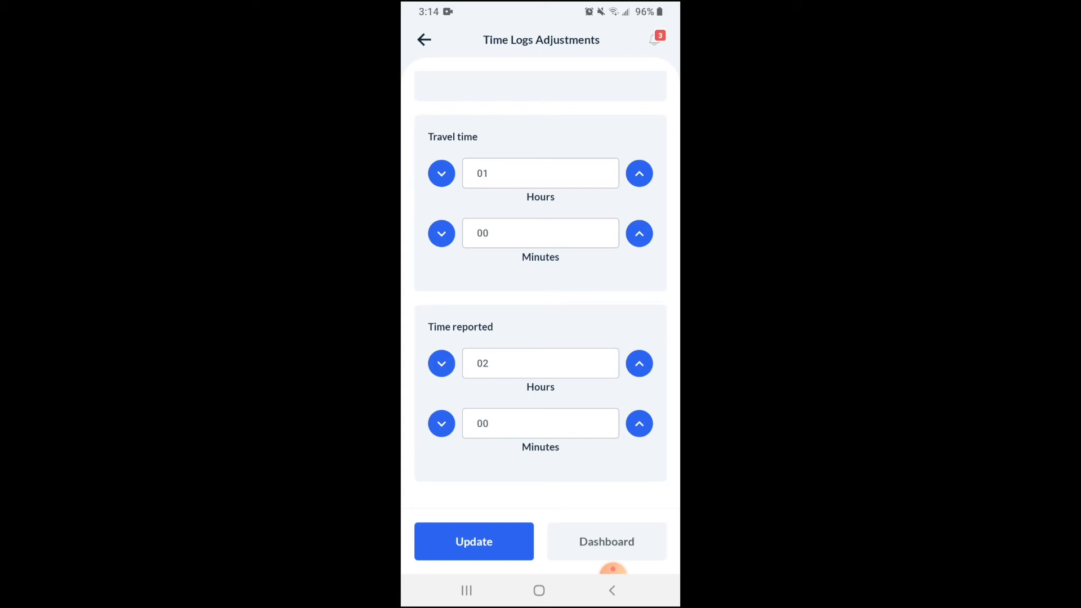
click(606, 542)
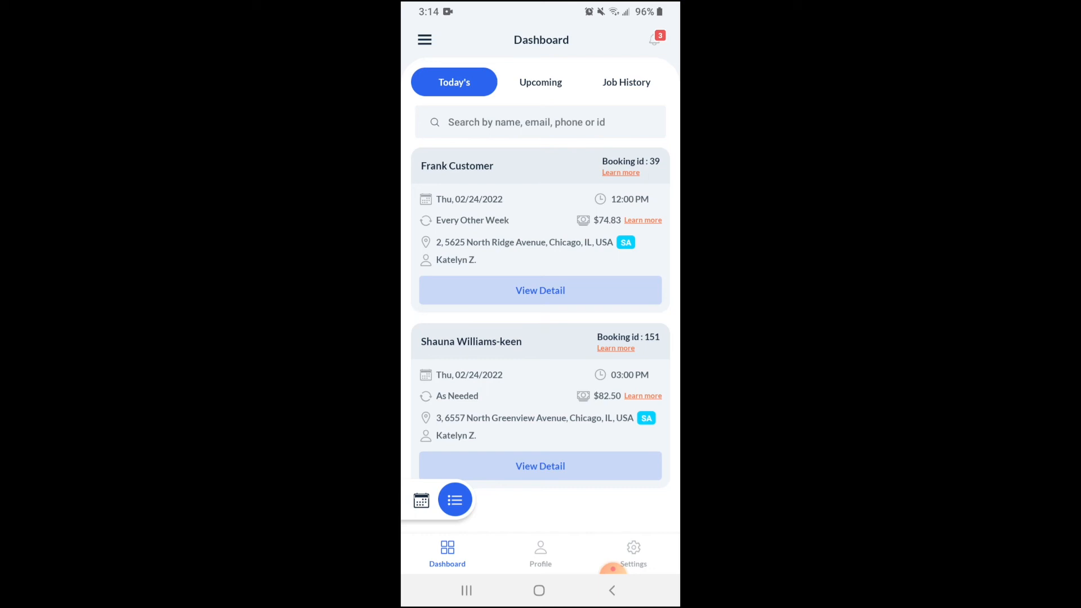
click(539, 289)
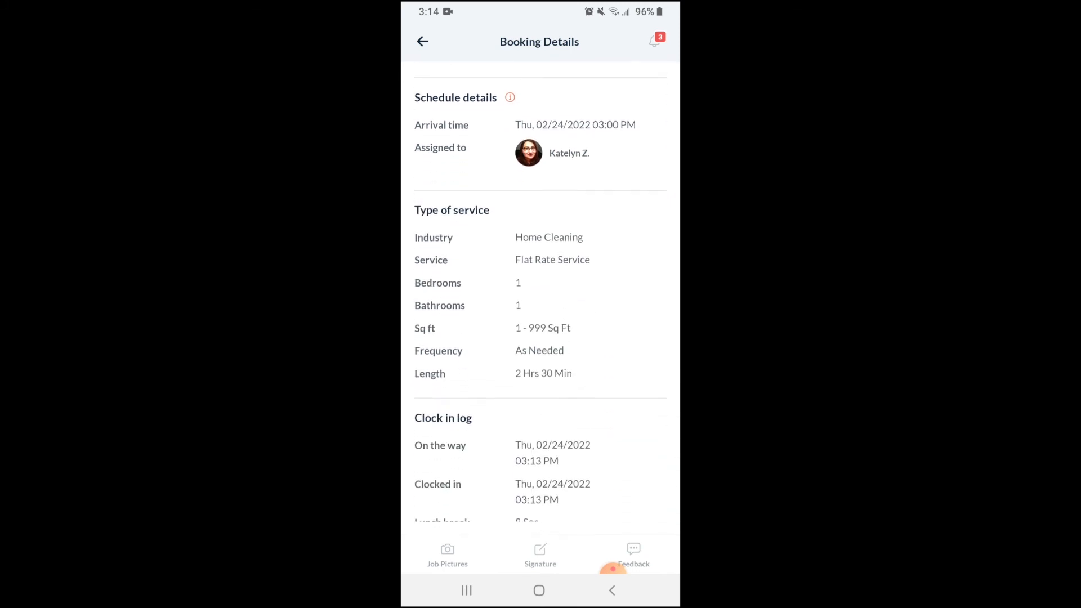
scroll(down, 3)
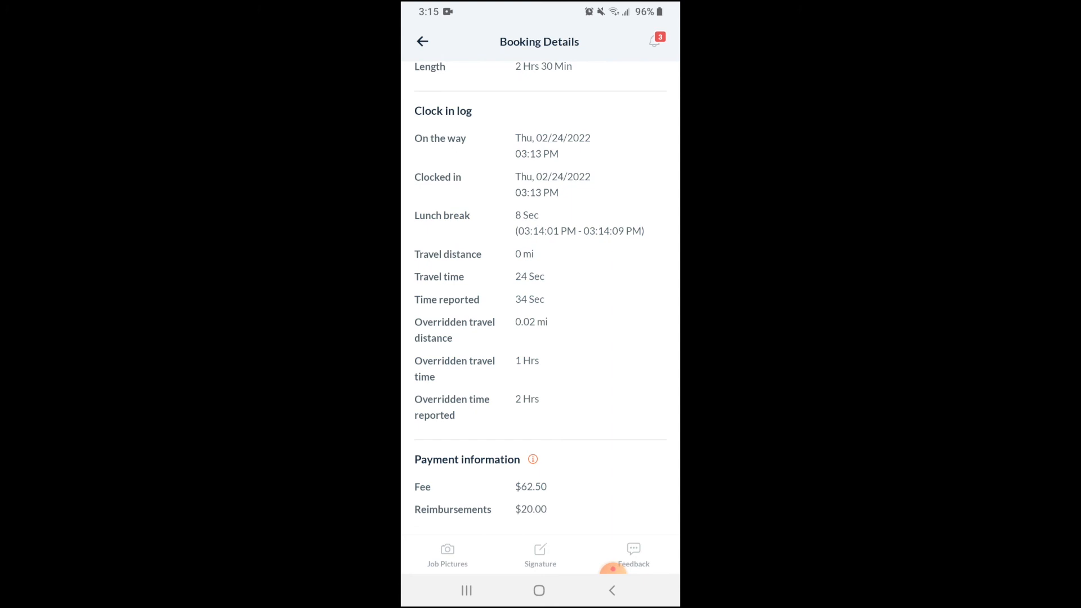
click(422, 42)
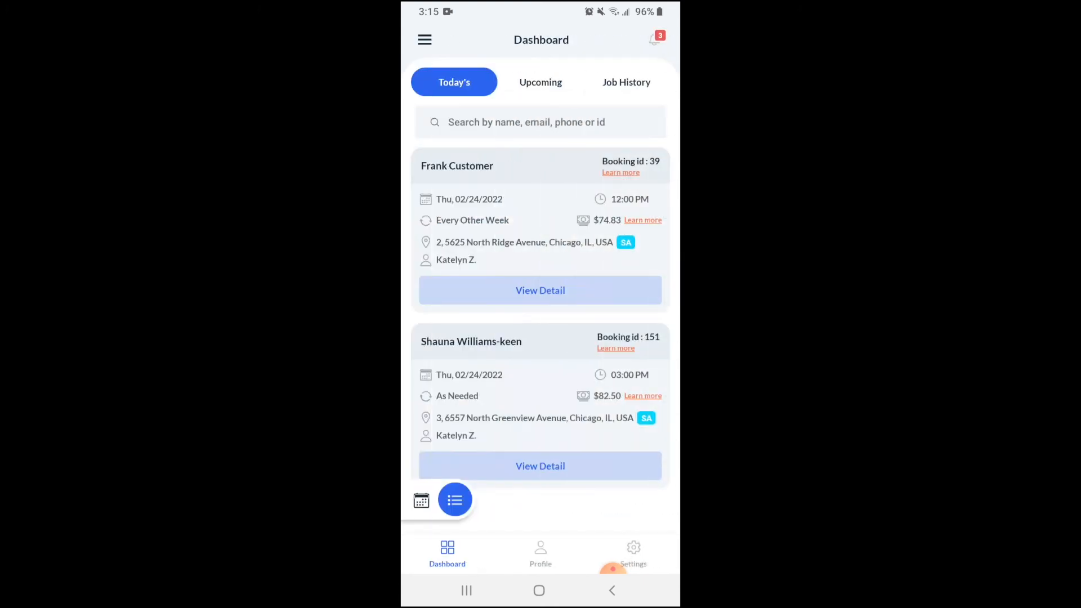